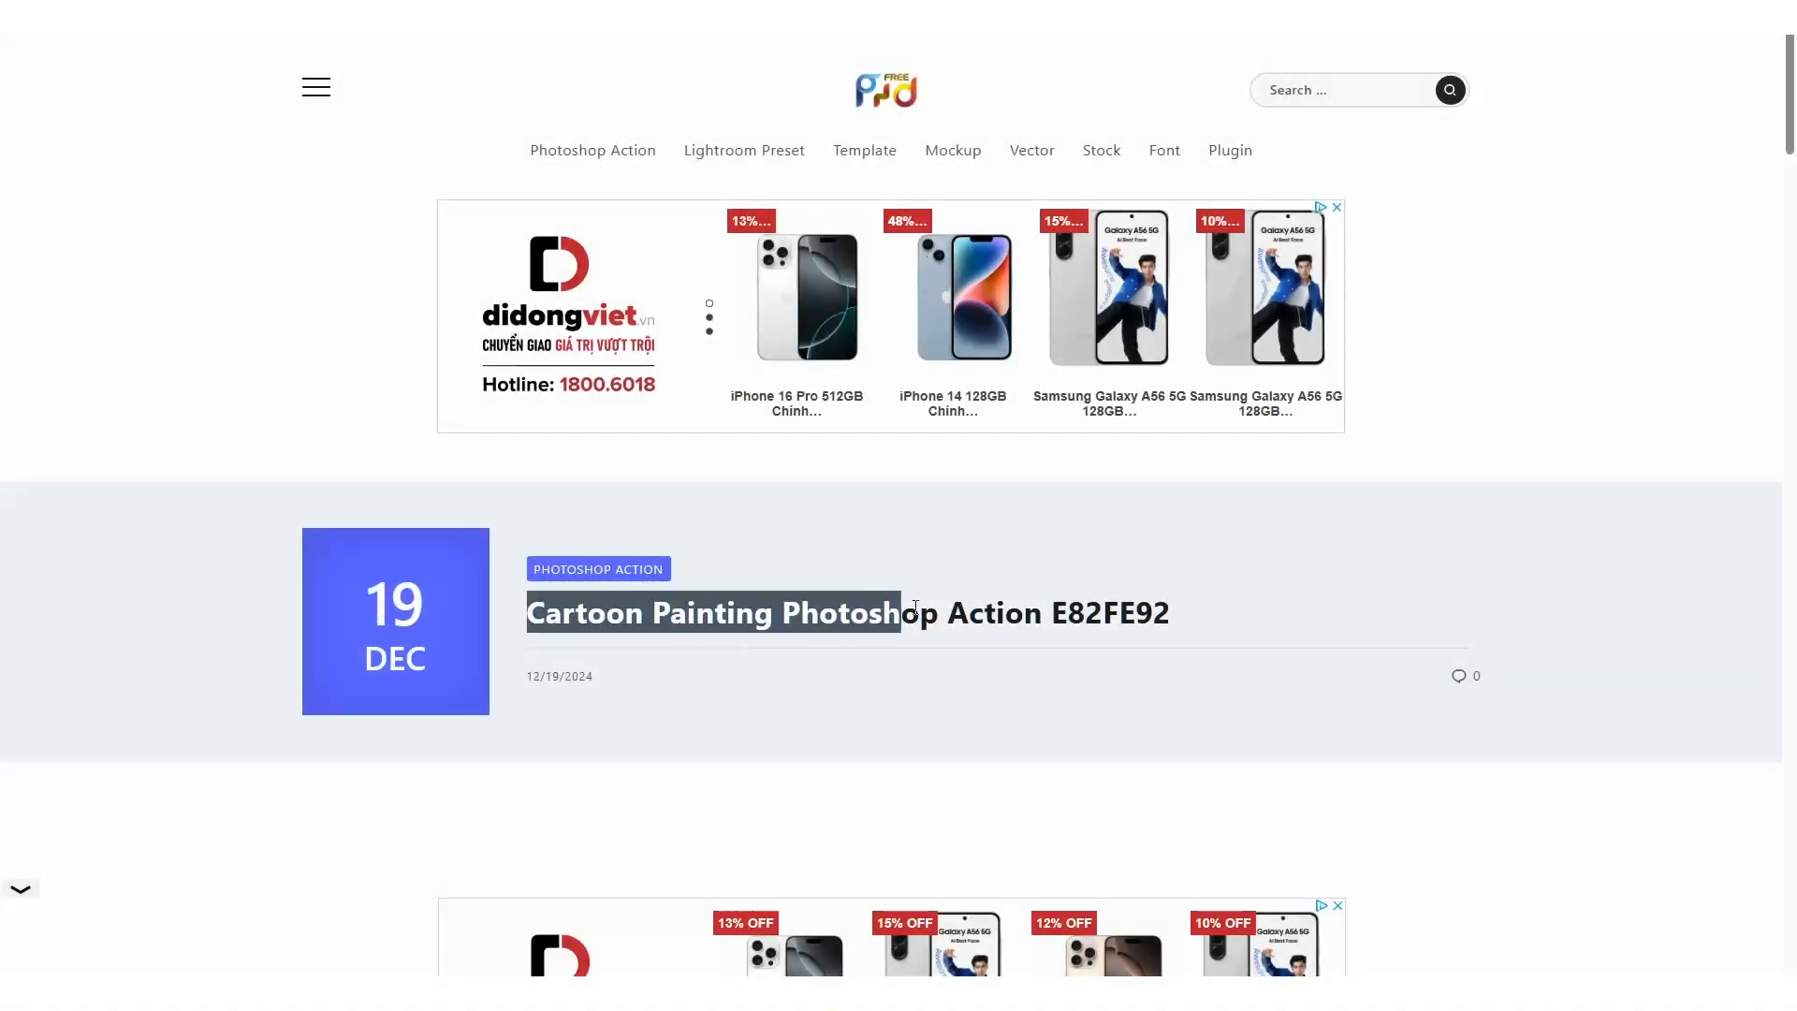
Step: Load the Cartoon Panting .ATN action file into the Actions panel
{"action": "scroll", "scroll_direction": "down", "scroll_amount": 3}
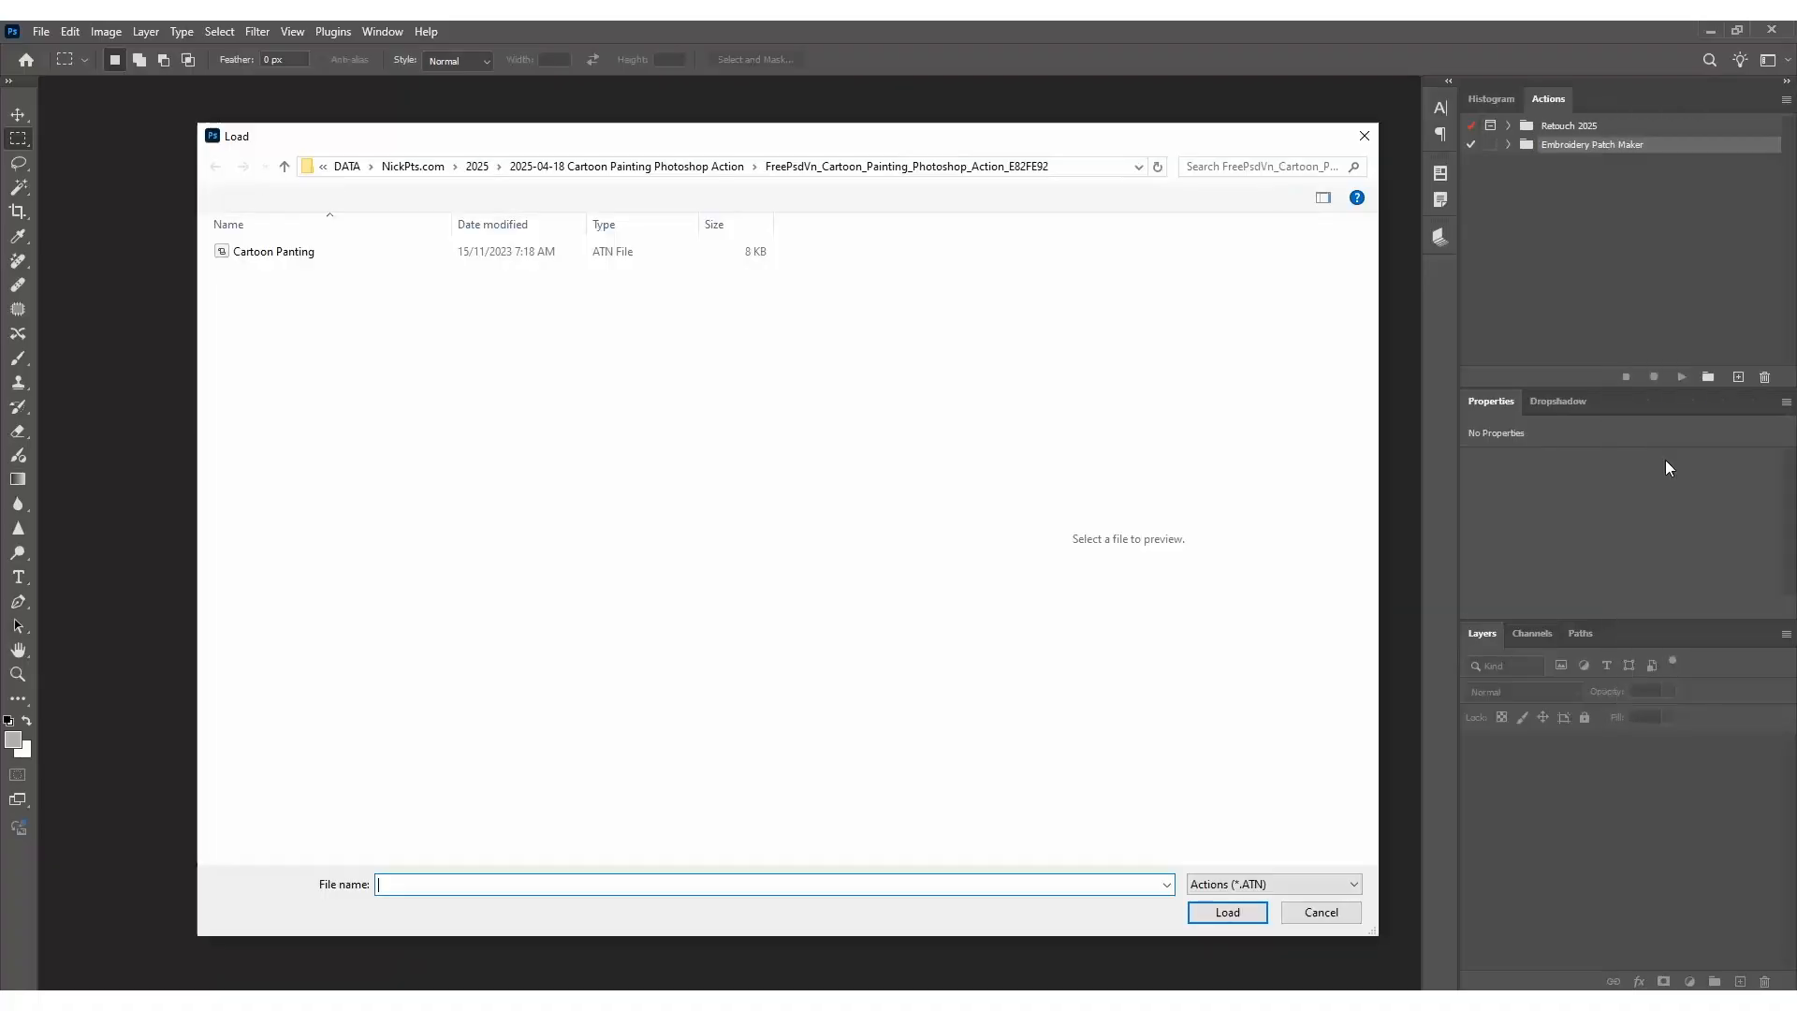
{"action": "left_click", "coordinate": [271, 251]}
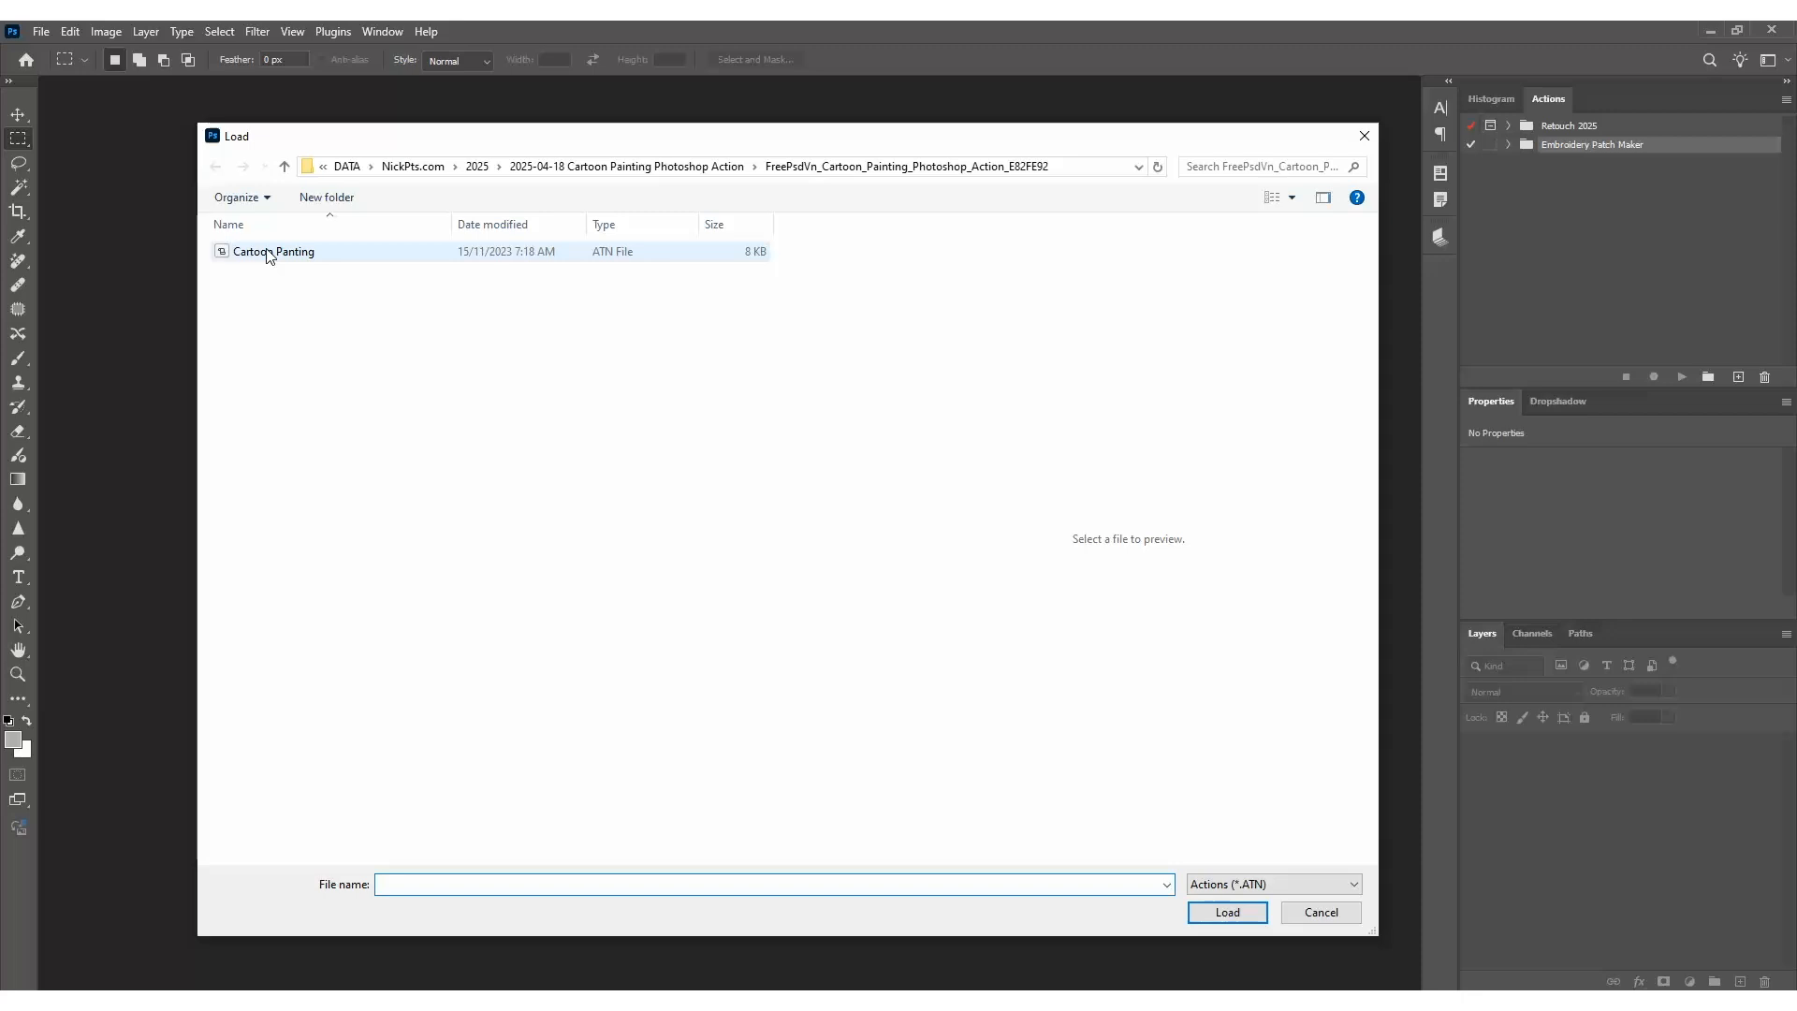
{"action": "left_click", "coordinate": [1227, 912]}
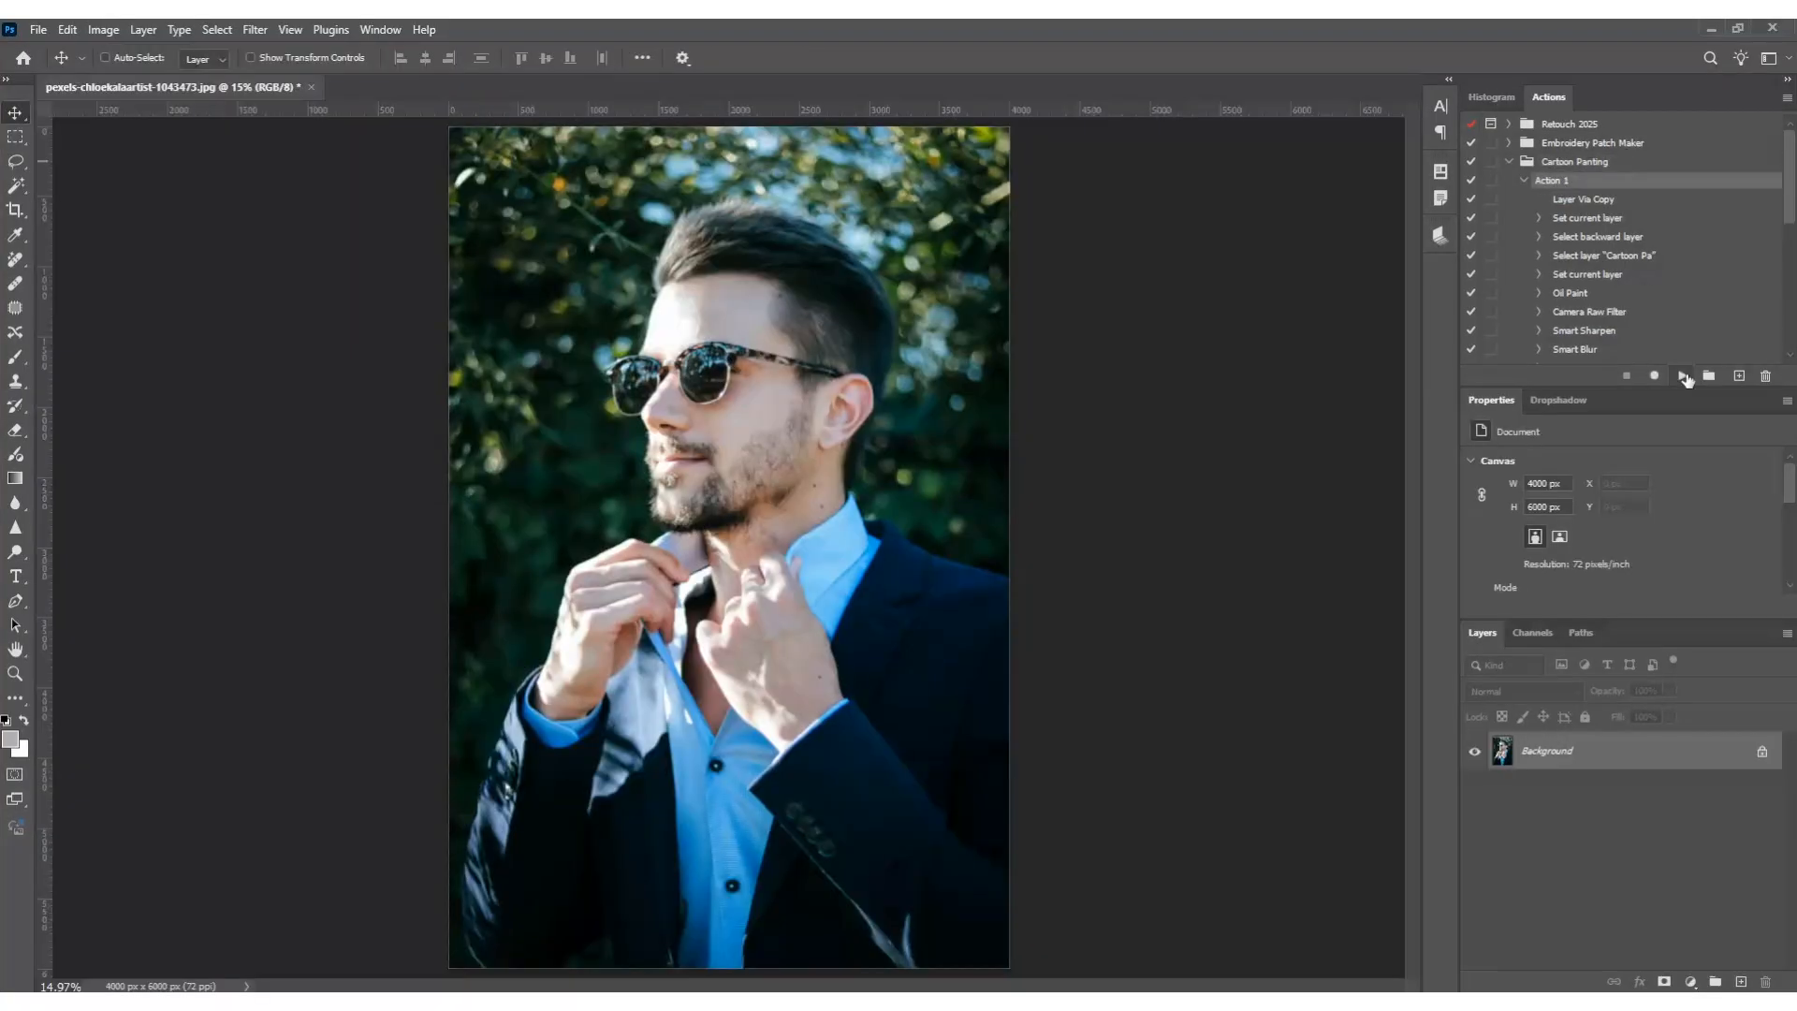
Step: Play Action 1 from the Cartoon Painting set on the portrait
{"action": "left_click", "coordinate": [1681, 376]}
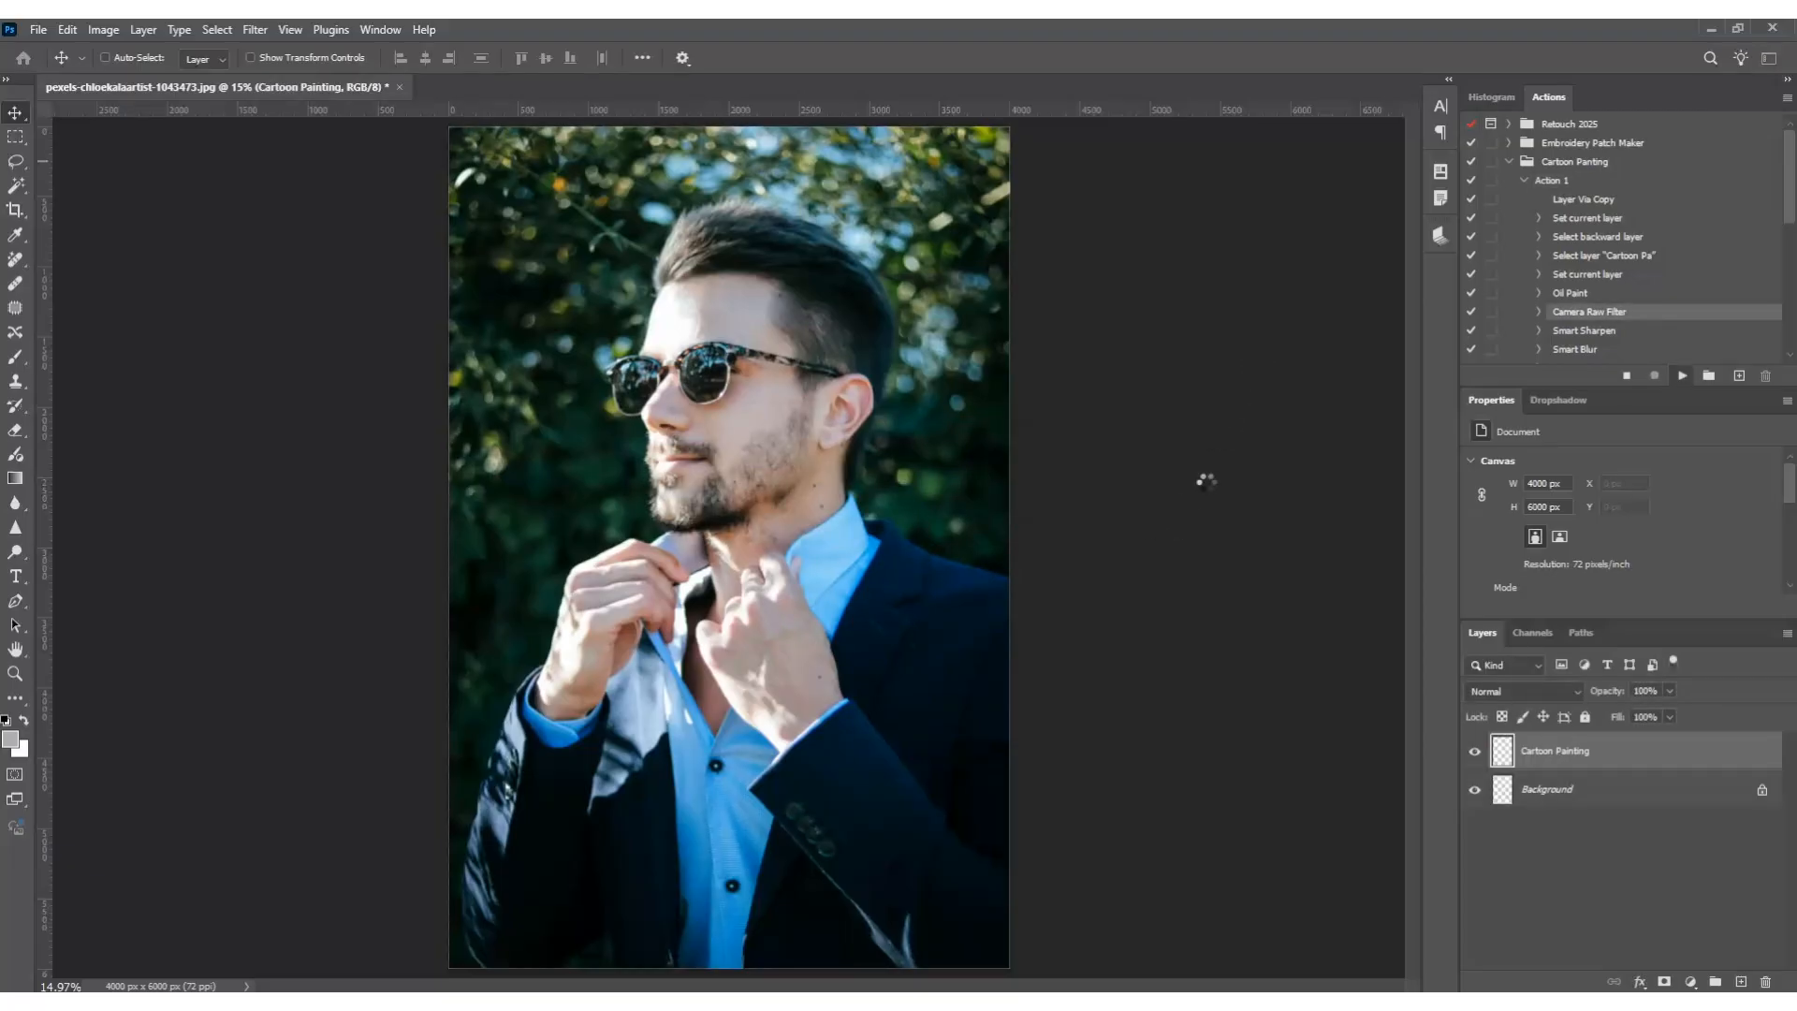
Step: Let the Oil Paint, Camera Raw, Smart Sharpen and Smart Blur steps finish
{"action": "left_click", "coordinate": [1679, 376]}
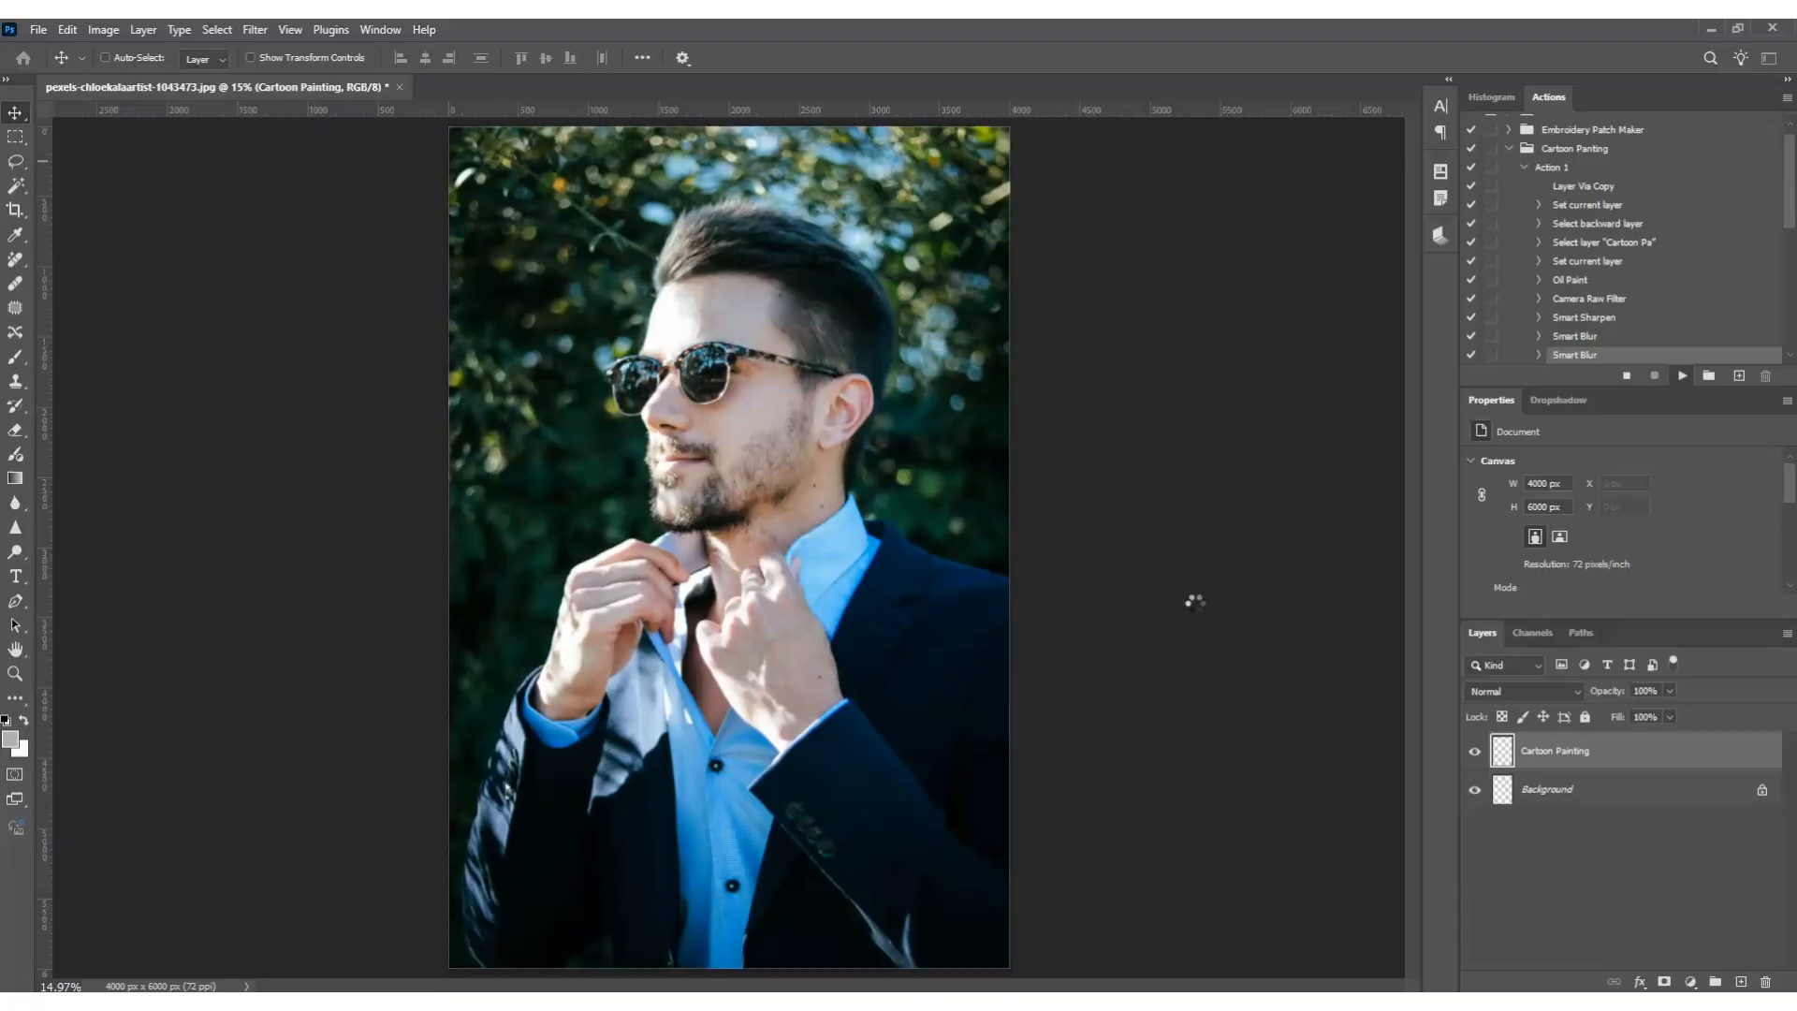
{"action": "left_click", "coordinate": [1681, 375]}
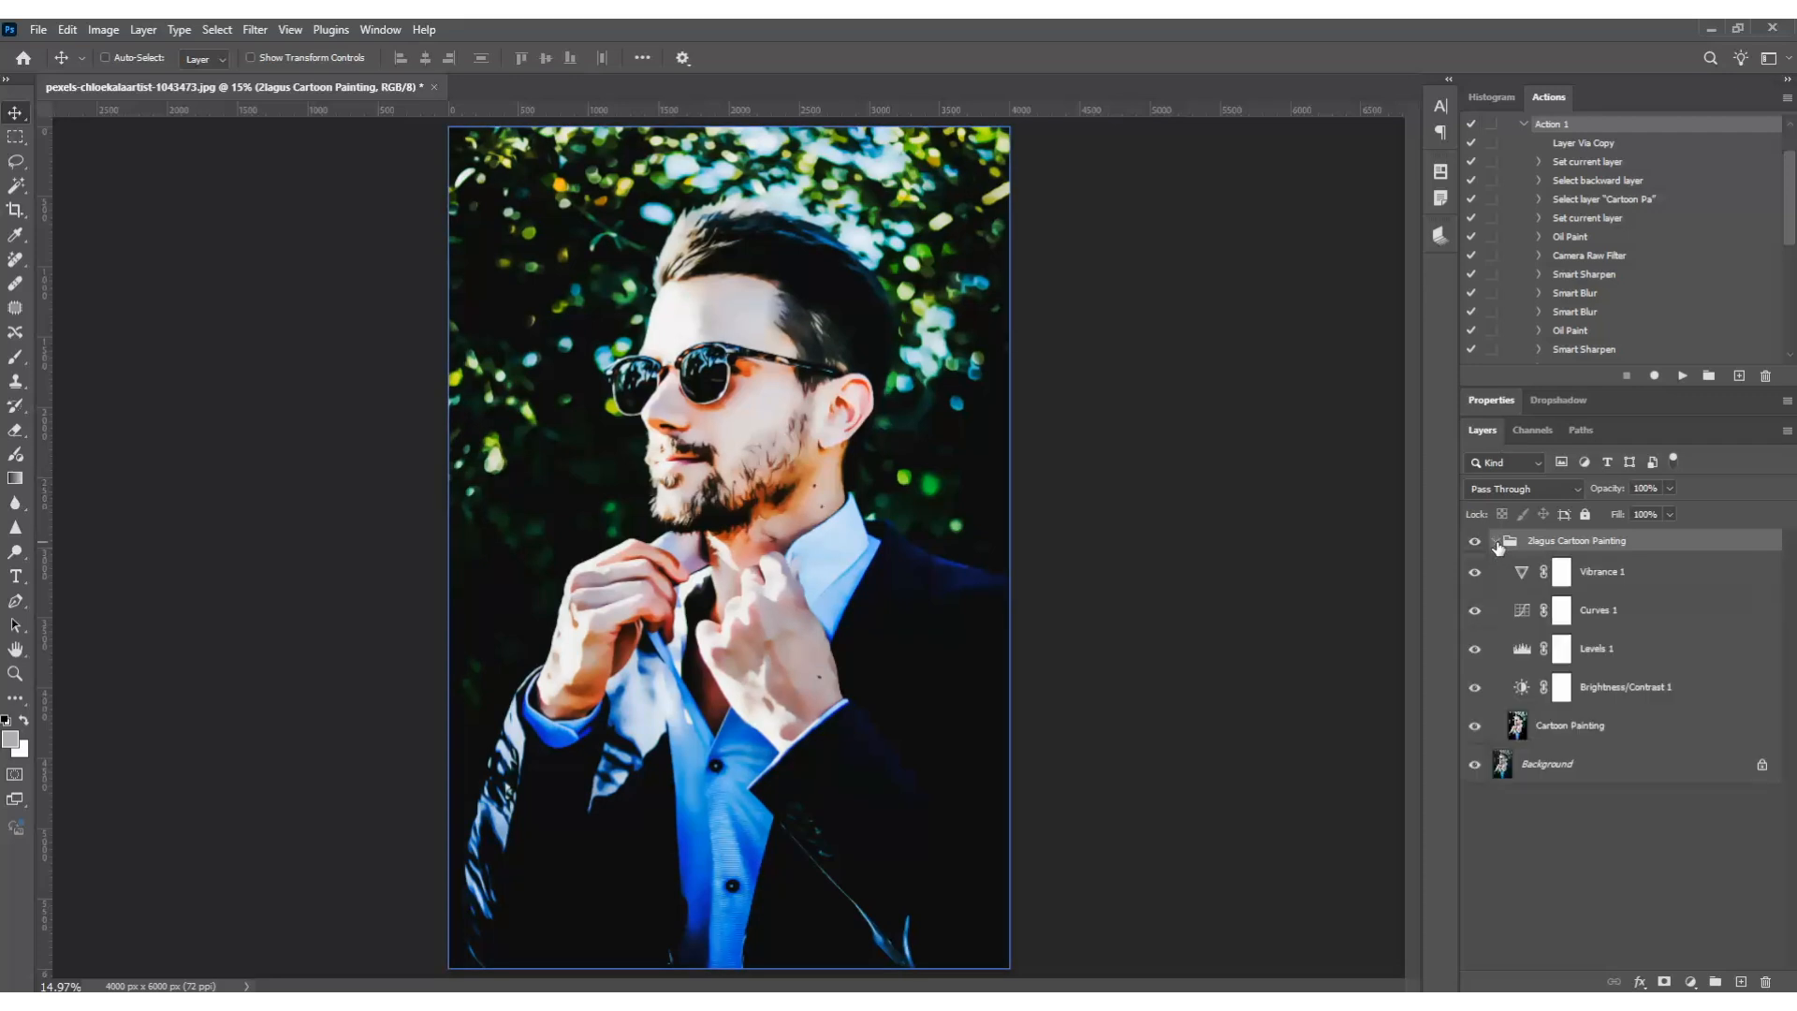
Step: Turn off visibility of the Vibrance 1, Curves 1 and Levels 1 layers
{"action": "left_click", "coordinate": [1629, 687]}
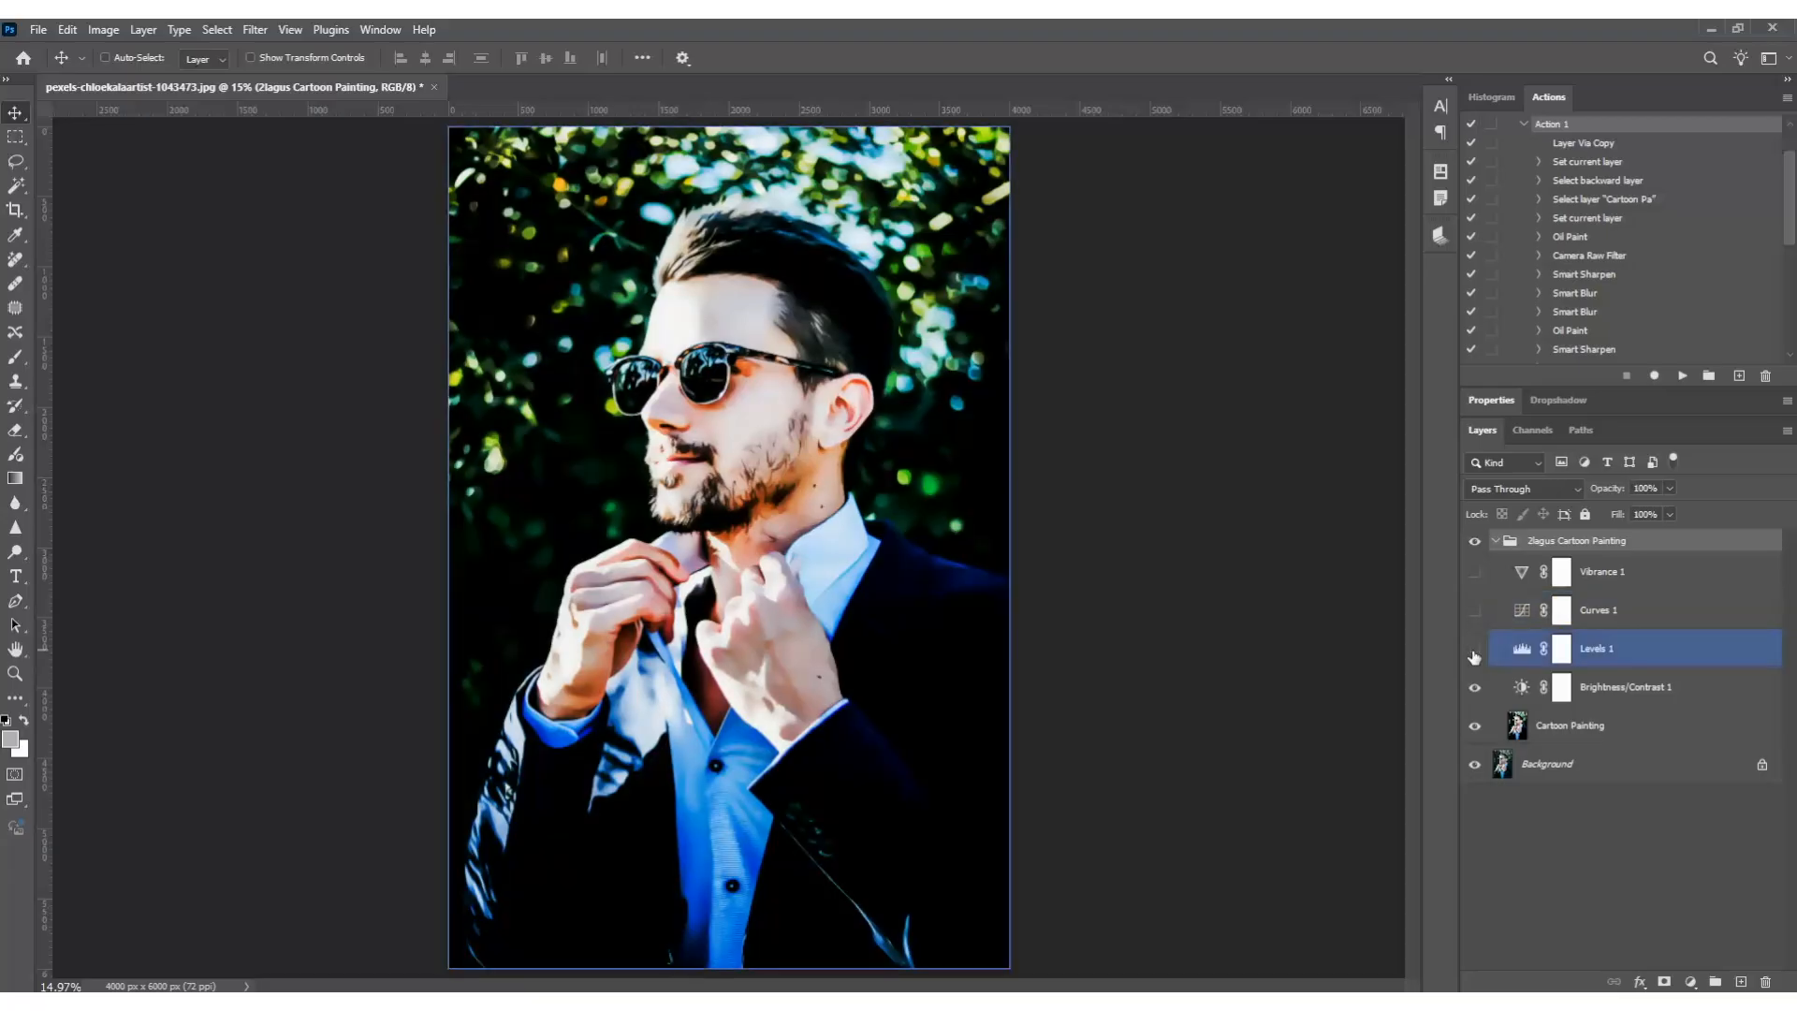
{"action": "left_click", "coordinate": [1662, 687]}
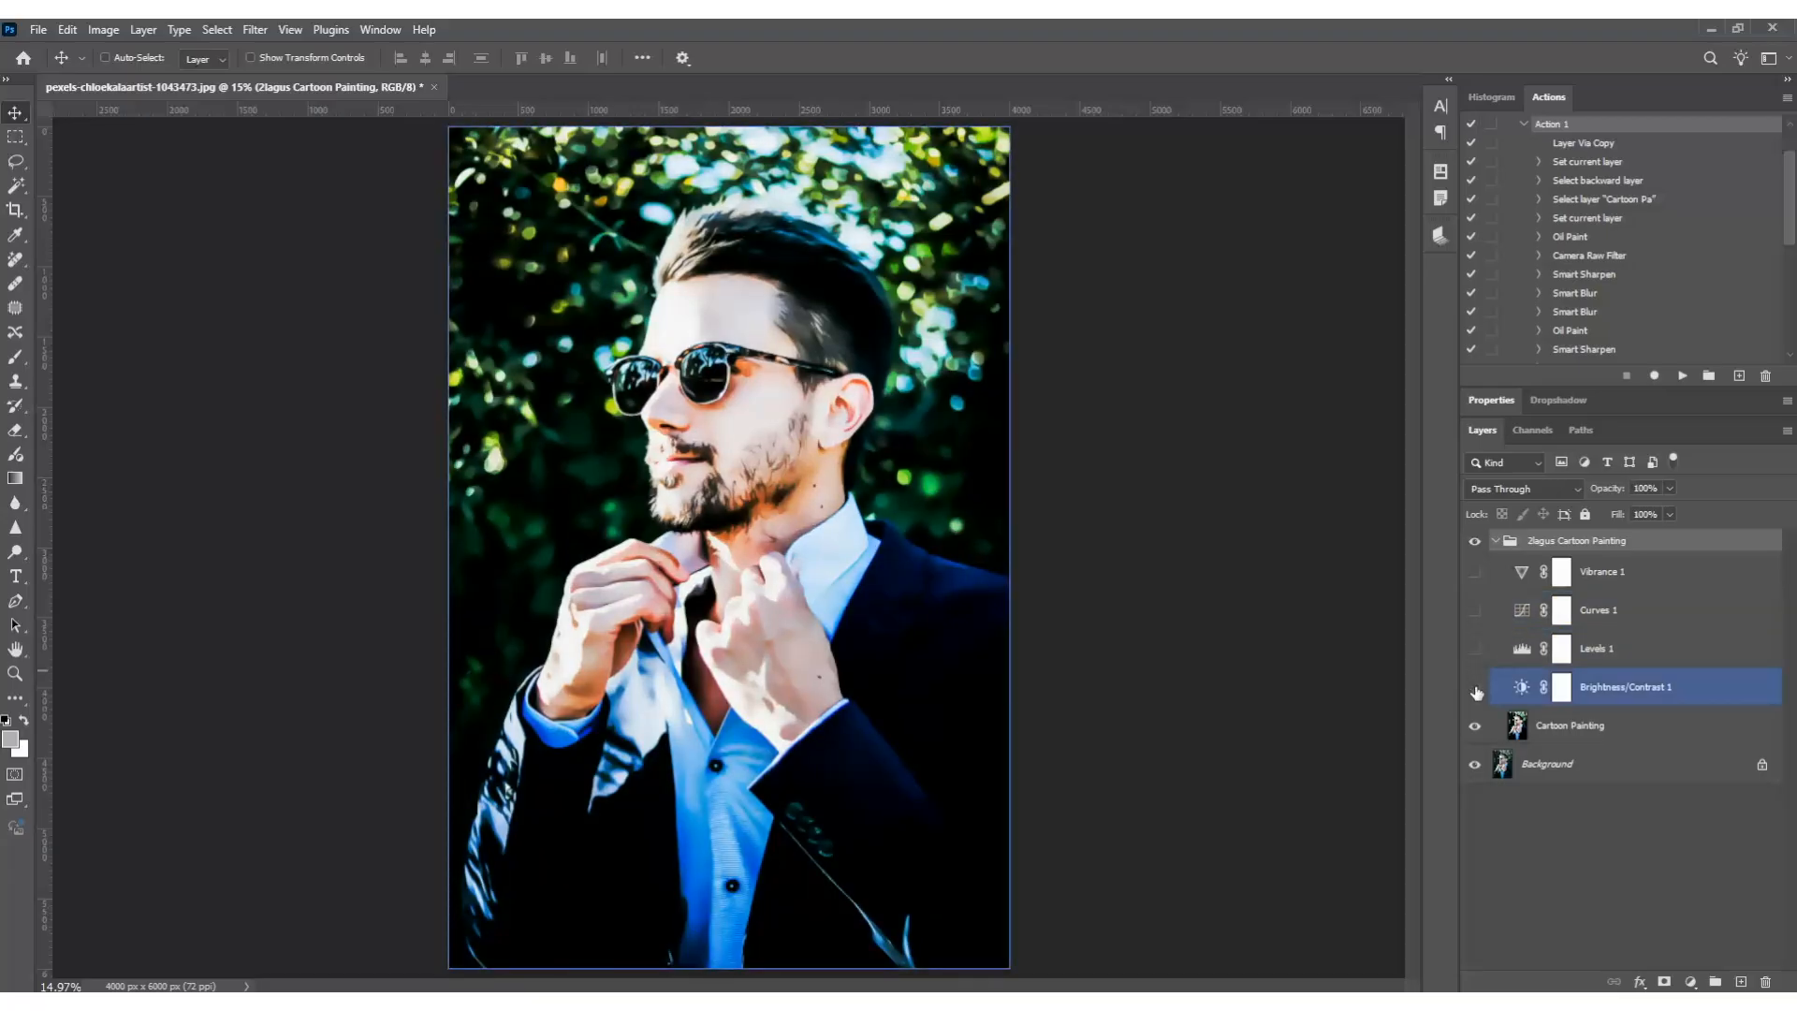